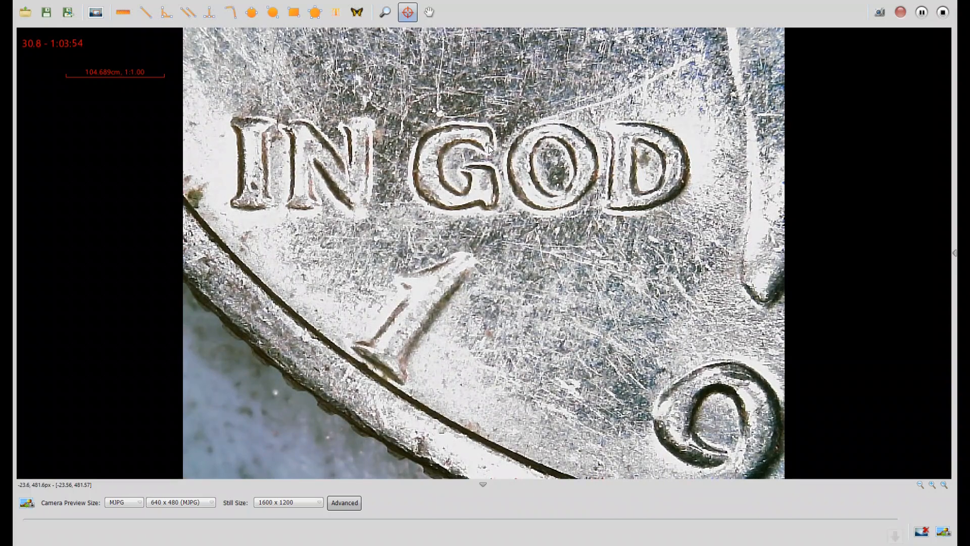
pyautogui.moveTo(434, 295)
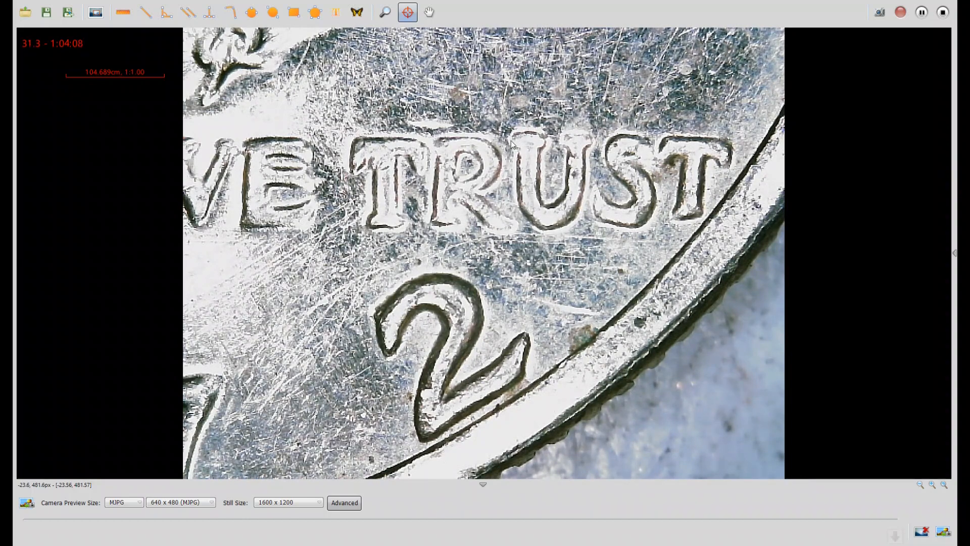
pyautogui.moveTo(640, 241)
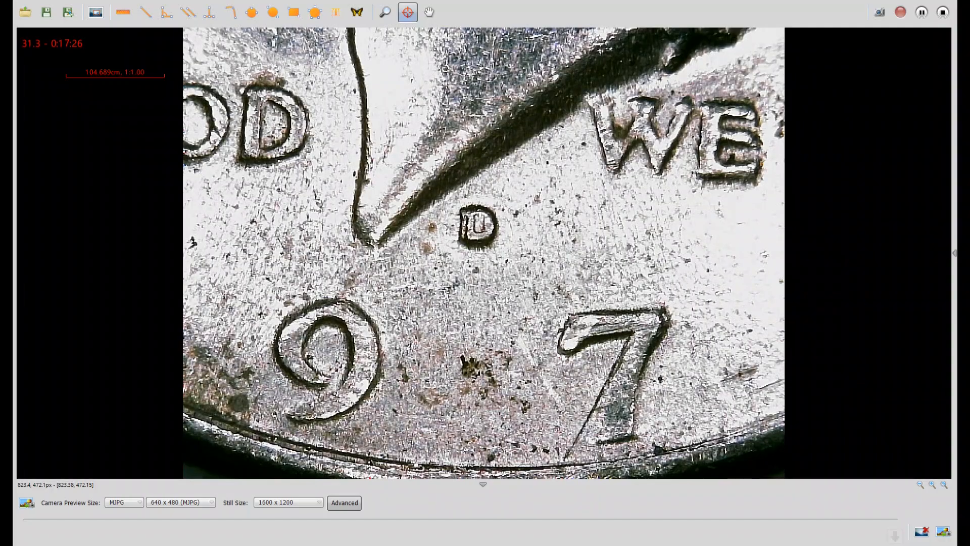
pyautogui.moveTo(479, 245)
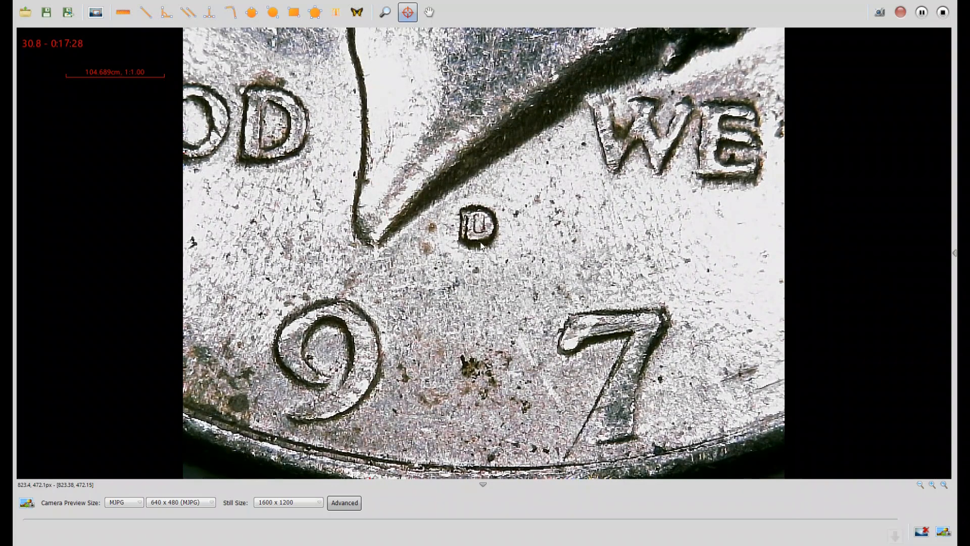